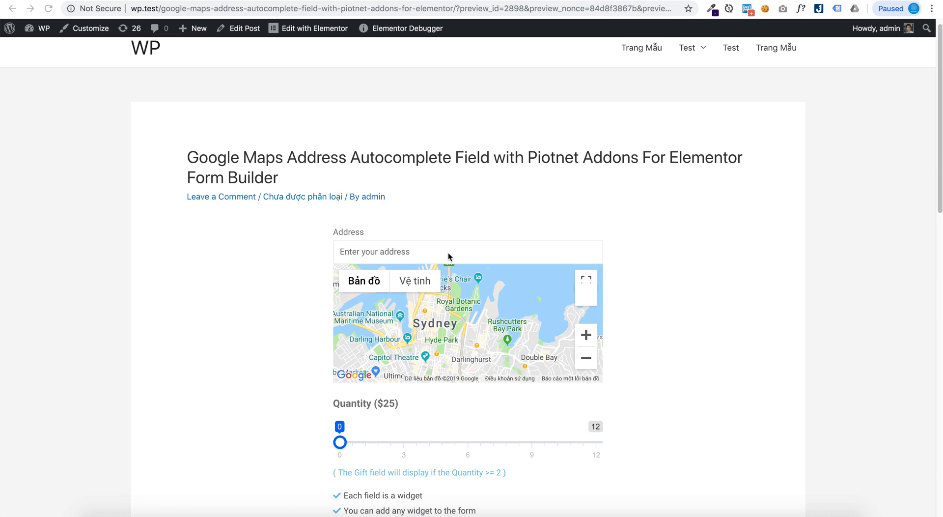
pyautogui.moveTo(209, 171)
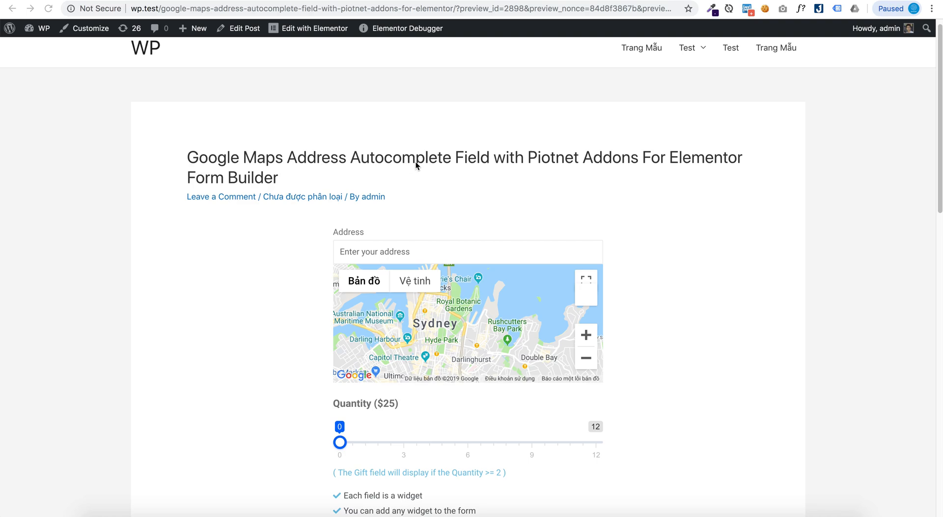
pyautogui.moveTo(533, 167)
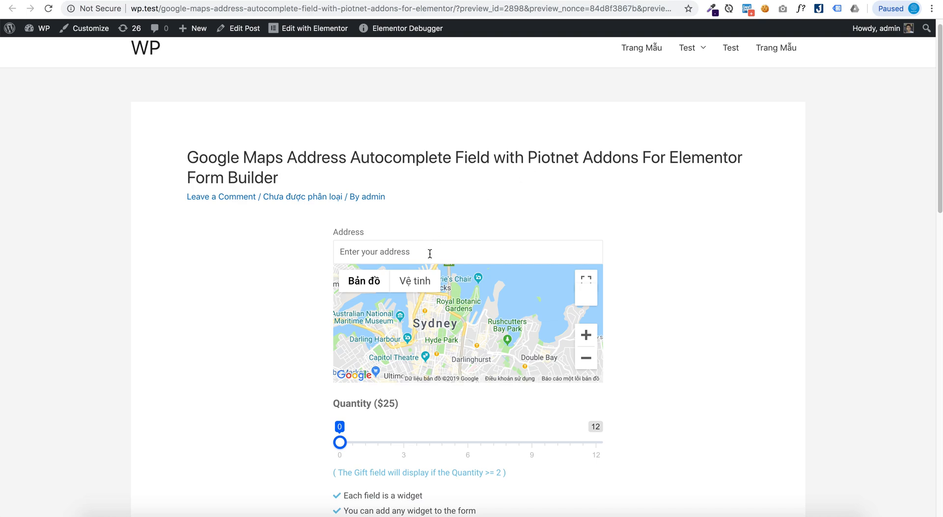
# Autocomplete the Address field to Google San Francisco and set the Quantity slider to 5
pyautogui.write('Google')
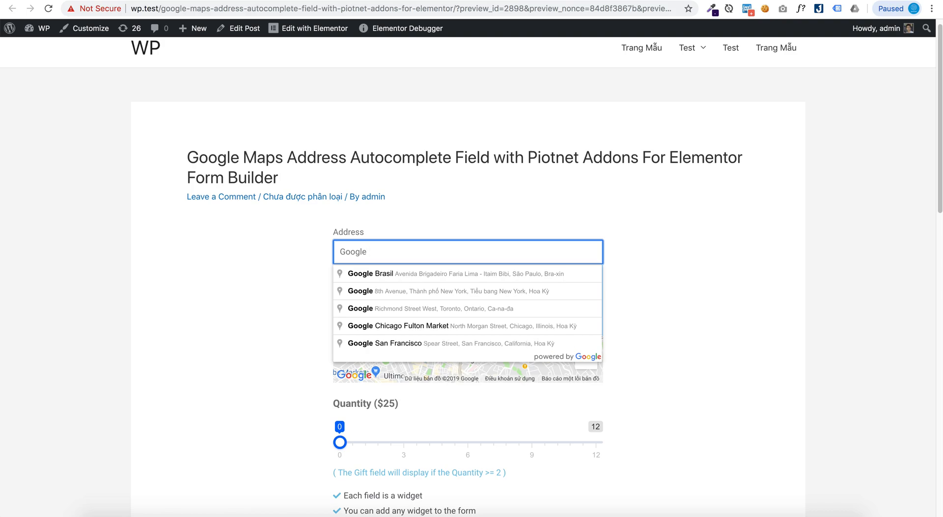
pyautogui.write('s')
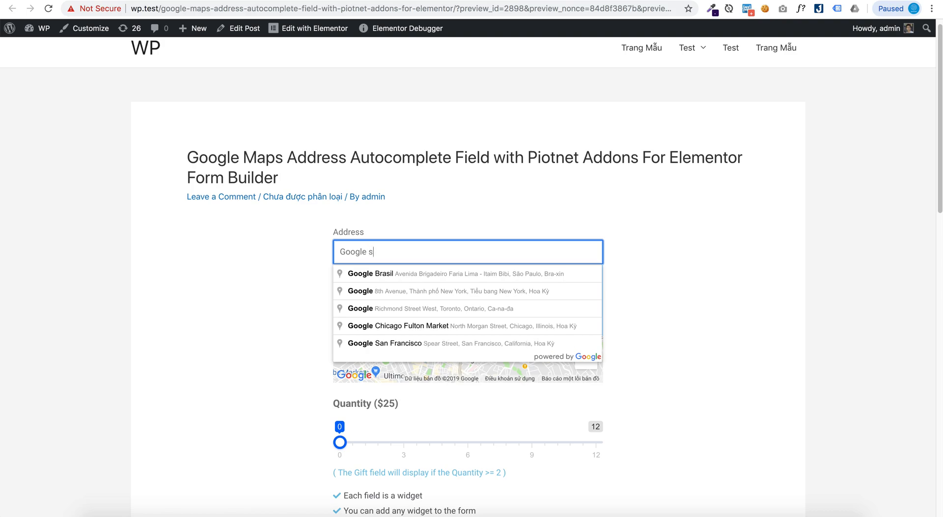
pyautogui.click(385, 343)
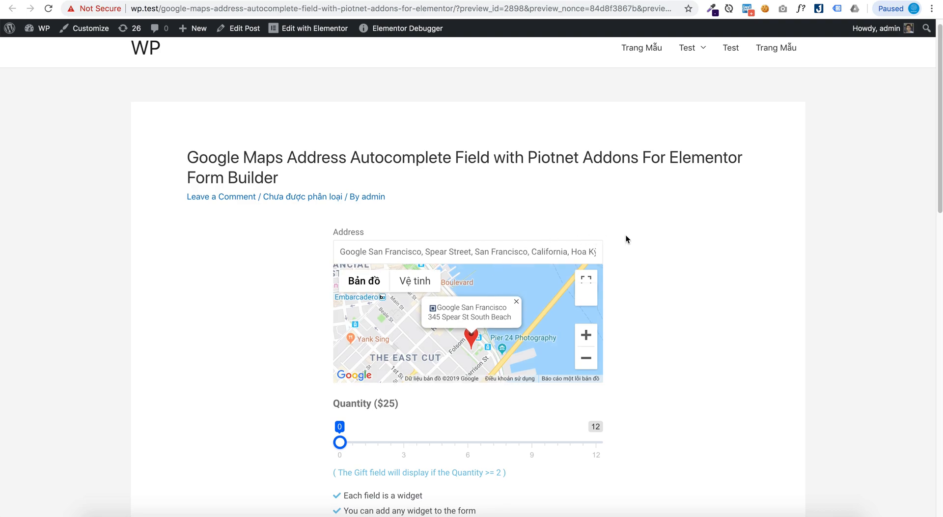
pyautogui.scroll(-3)
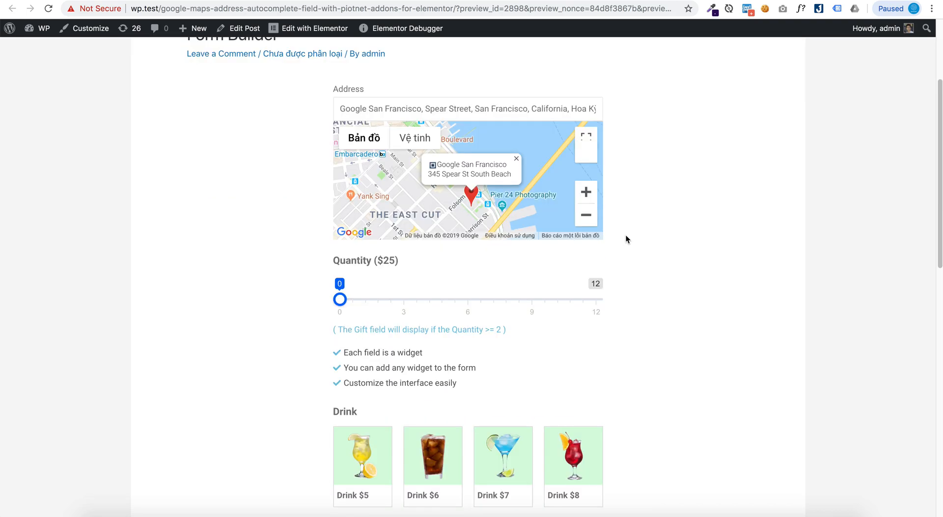
pyautogui.moveTo(339, 300); pyautogui.dragTo(448, 299)
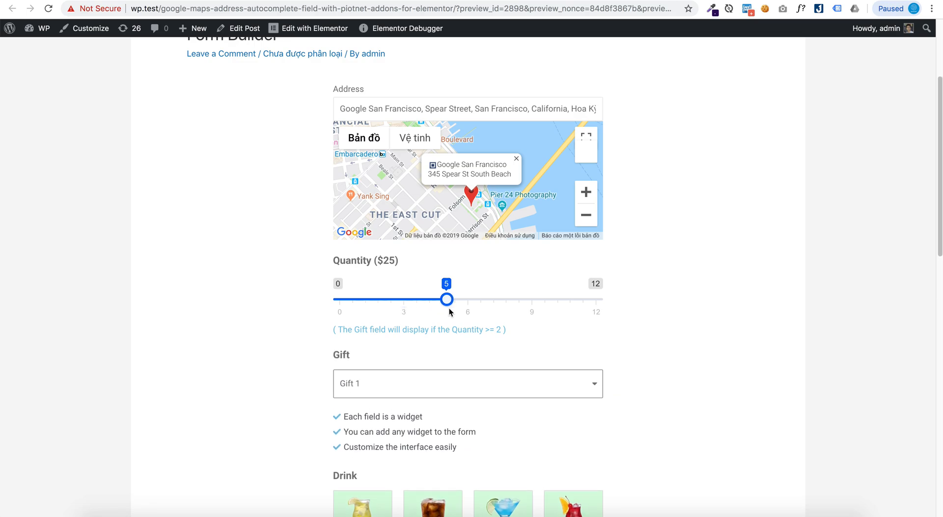
pyautogui.scroll(-3)
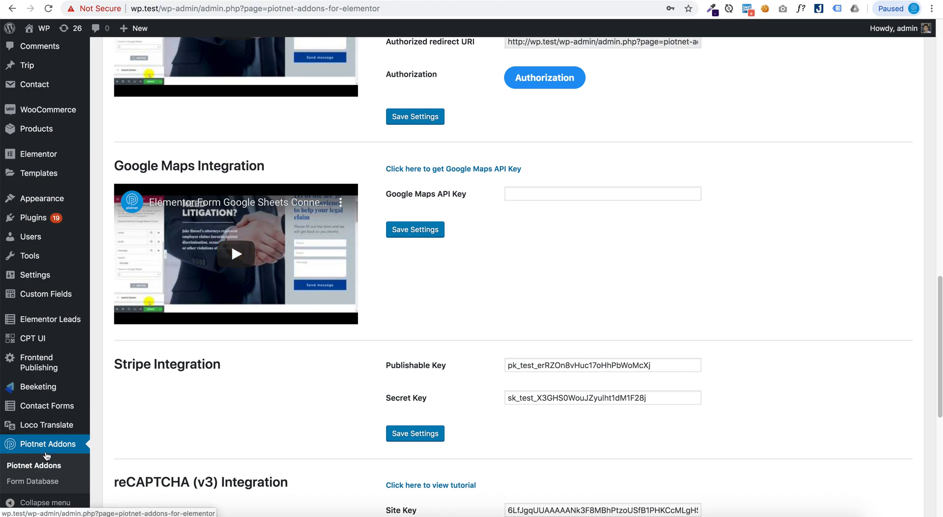
pyautogui.moveTo(69, 455)
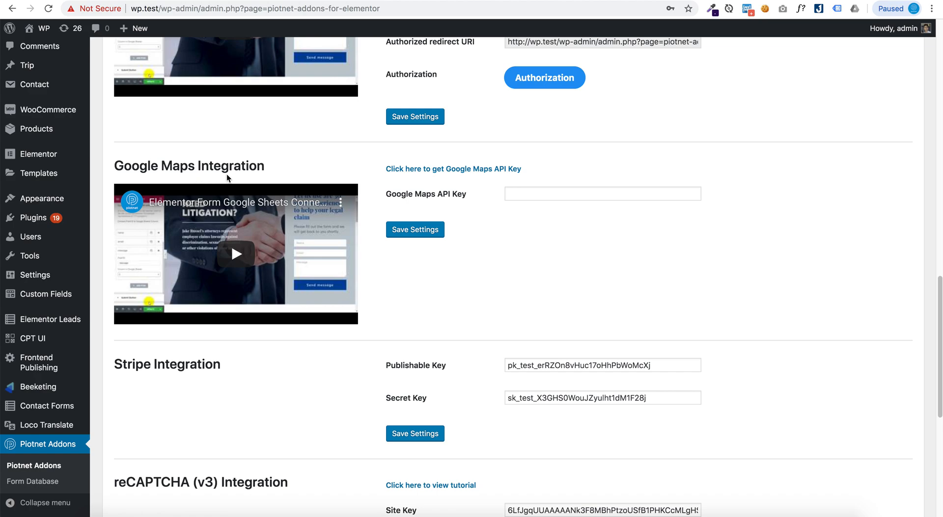
pyautogui.moveTo(434, 179)
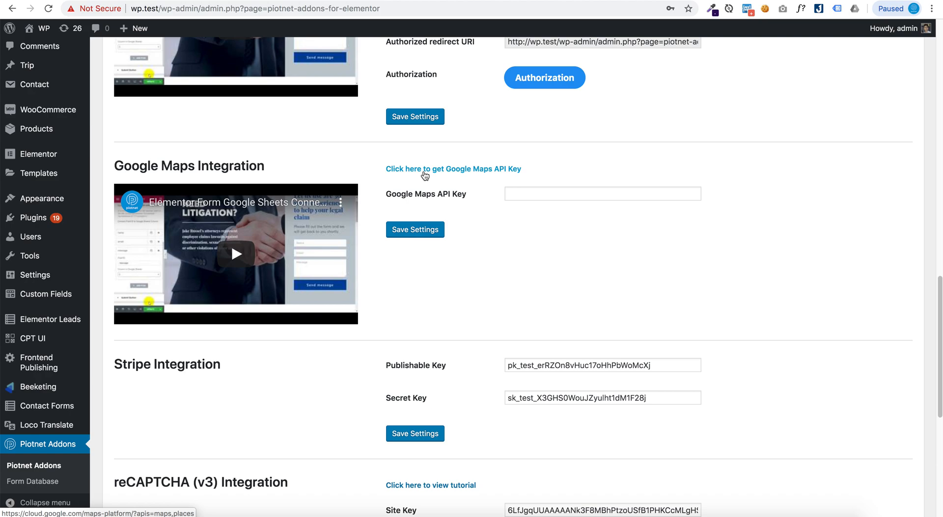
# Start getting a Google Maps API key with the Maps and Places products kept selected
pyautogui.click(453, 169)
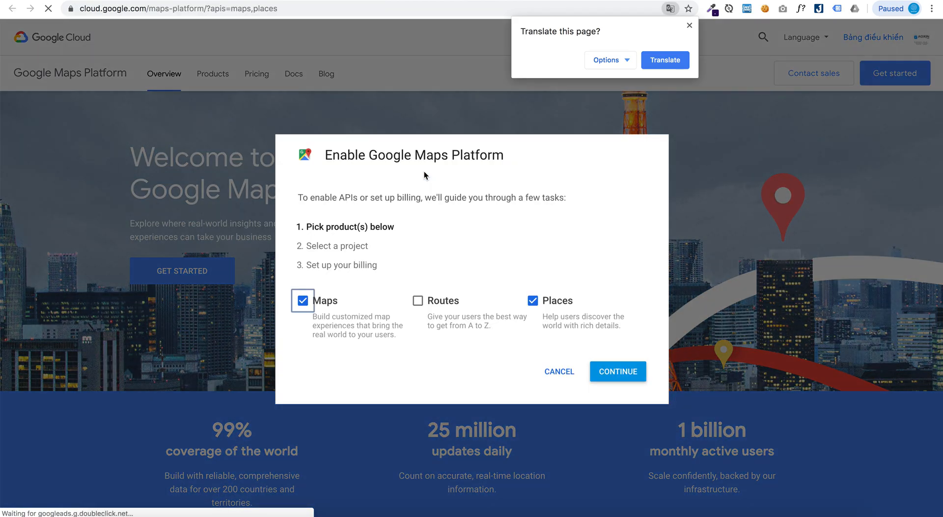
pyautogui.click(689, 25)
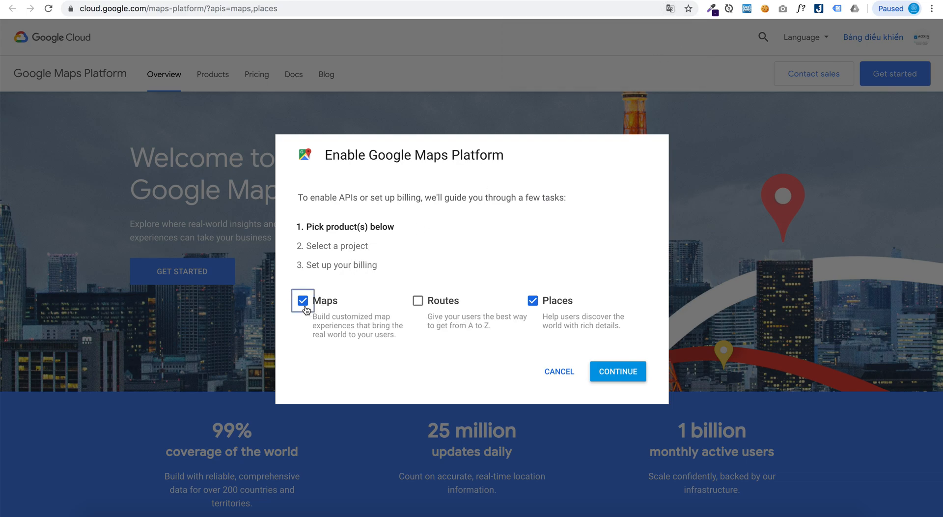
pyautogui.moveTo(568, 307)
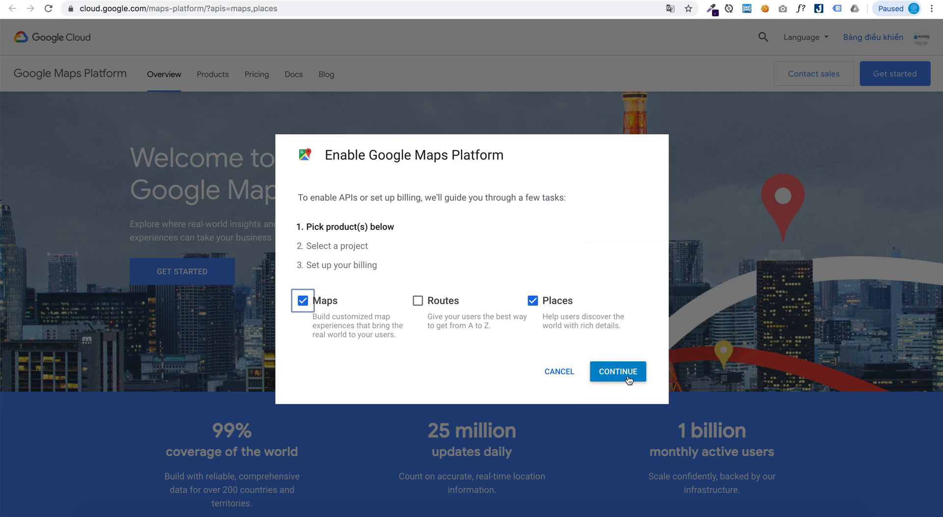
pyautogui.click(617, 371)
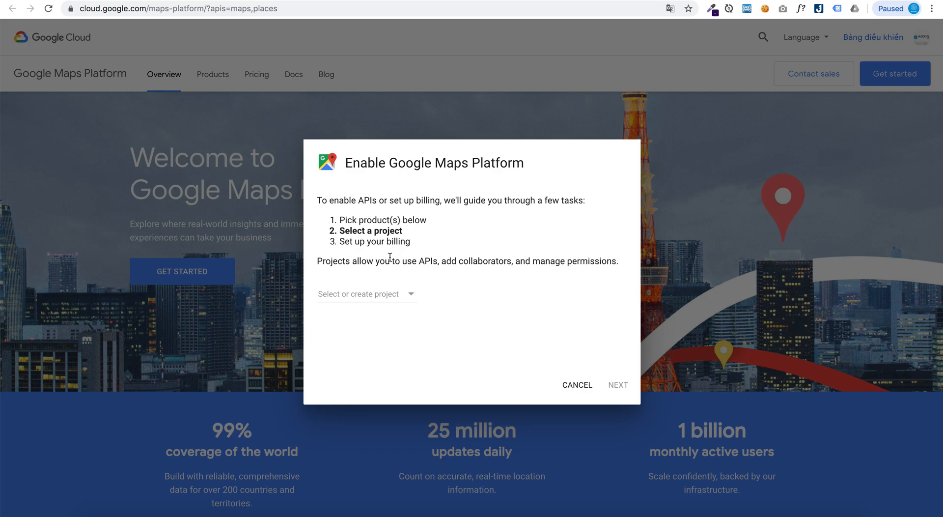
# Create a new Google Cloud project named 'Piotnet Addons Map' and continue
pyautogui.click(365, 294)
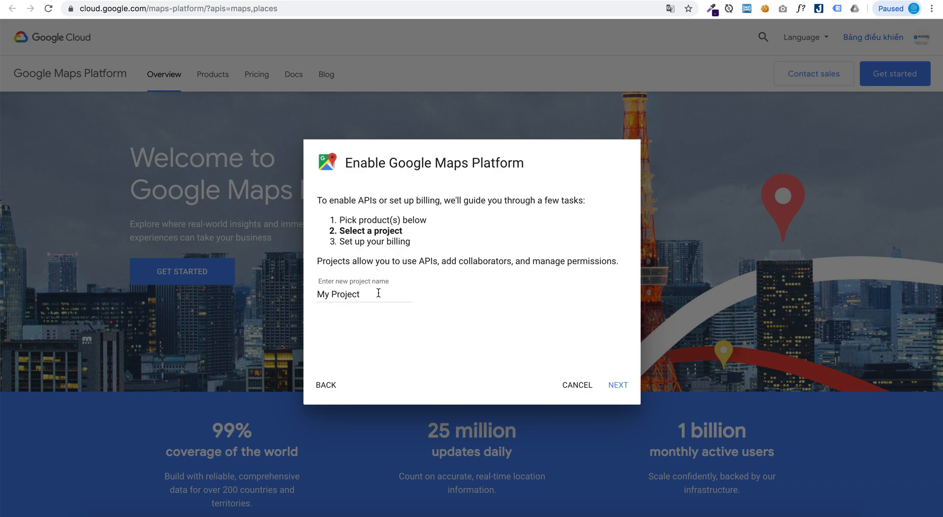
pyautogui.tripleClick(338, 294)
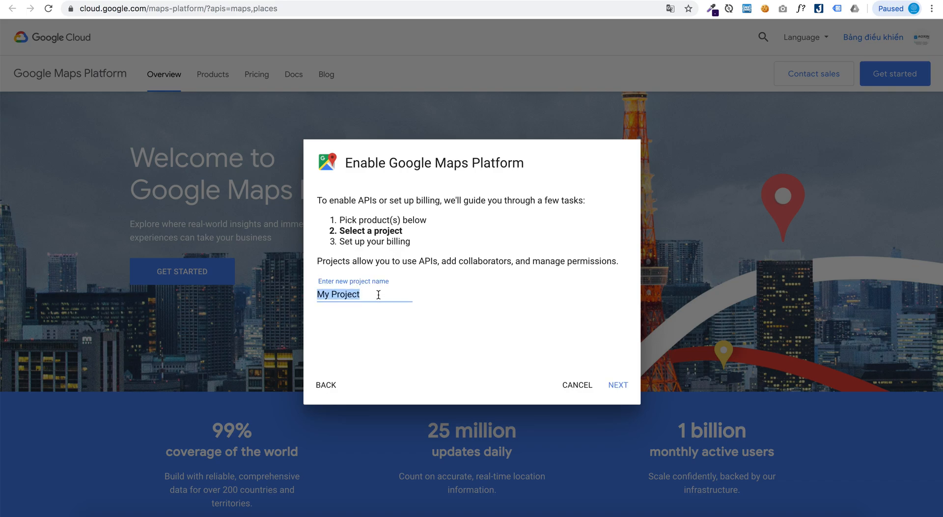
pyautogui.write('Piotnet Addons Ma')
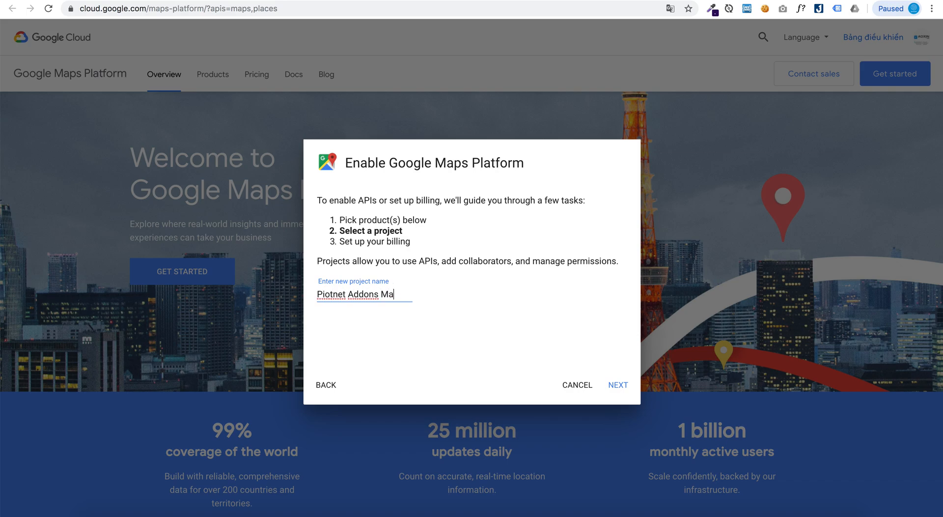
pyautogui.write('p')
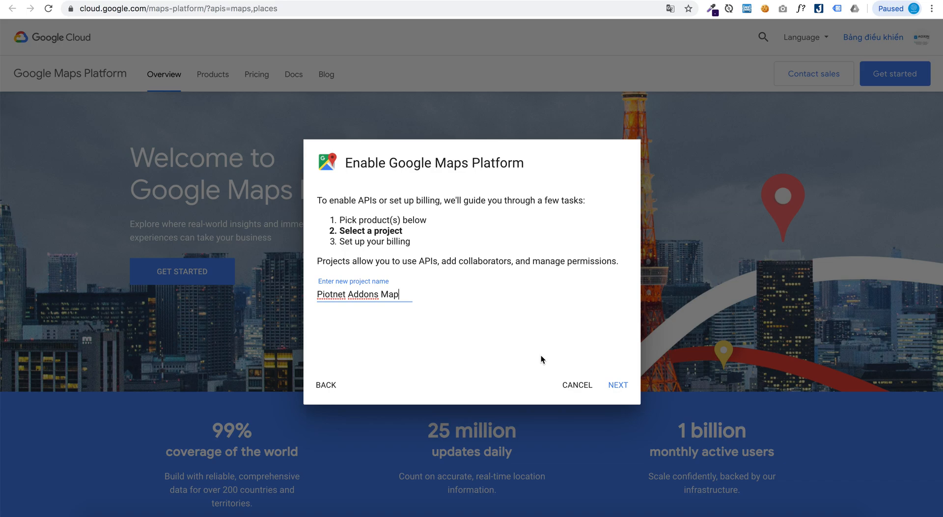
pyautogui.click(618, 385)
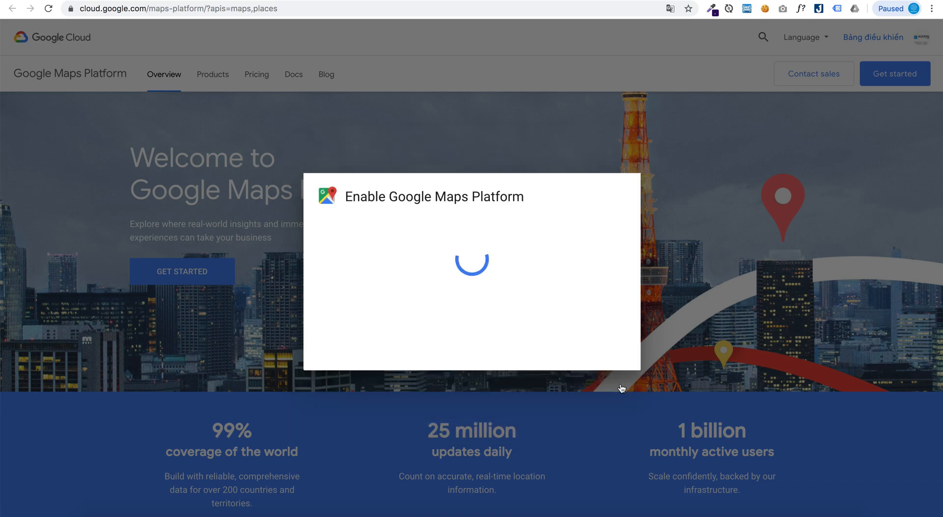
pyautogui.moveTo(586, 326)
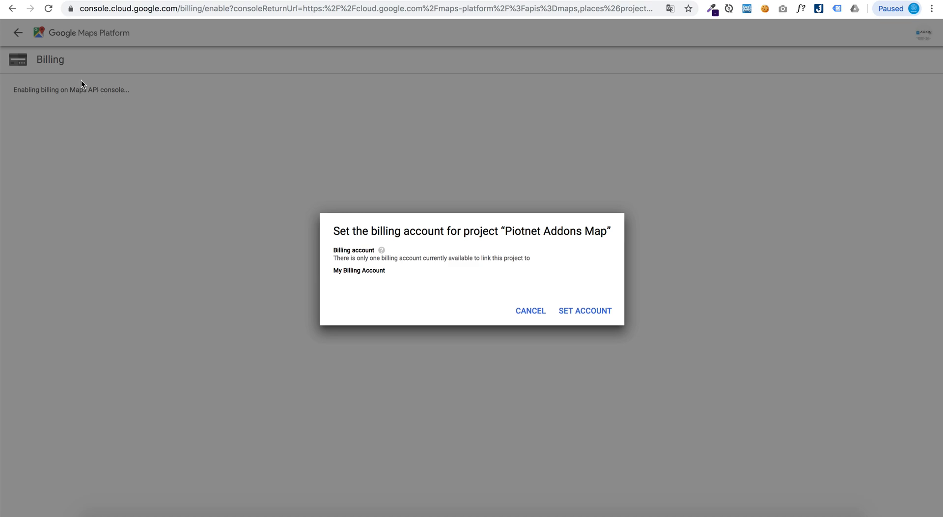
pyautogui.moveTo(528, 263)
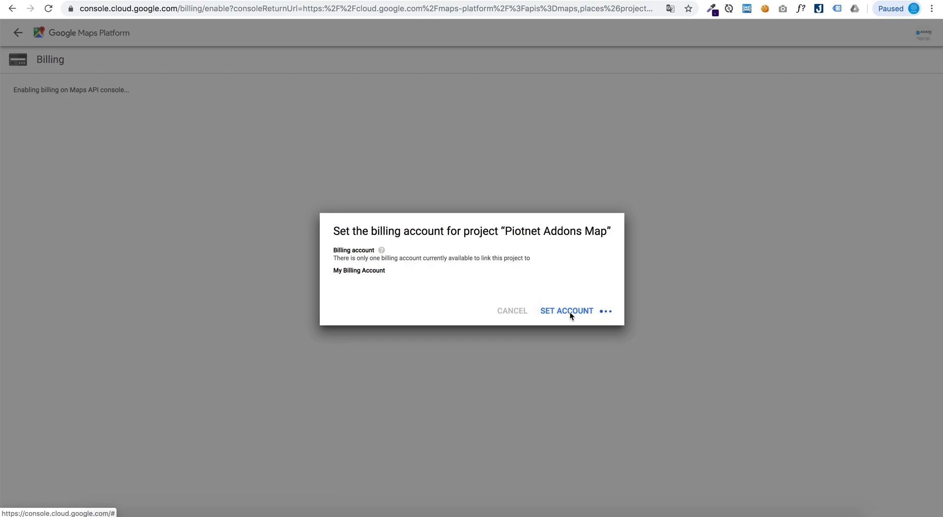
# Link the billing account to the project and confirm enabling the 12 Maps Platform APIs
pyautogui.click(565, 311)
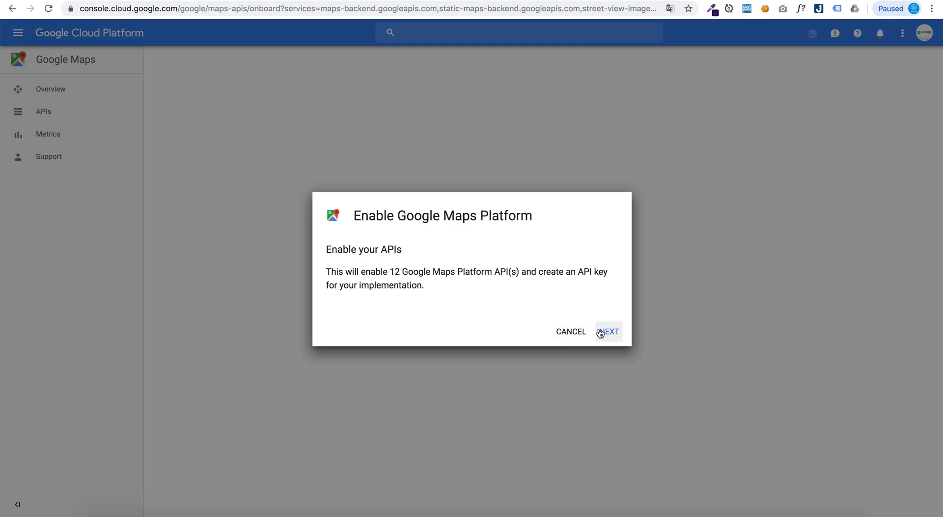
pyautogui.click(611, 332)
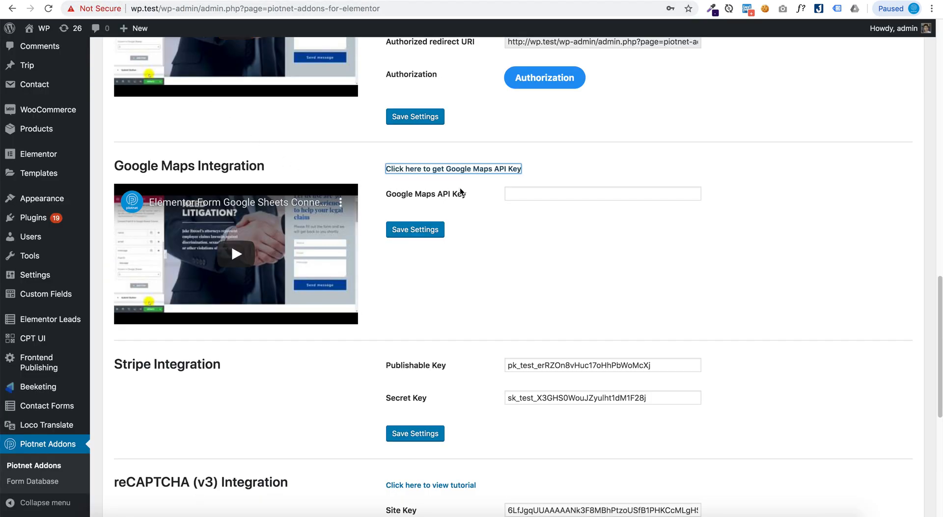
# Focus the Google Maps API Key field in the Piotnet Addons integration settings
pyautogui.click(602, 193)
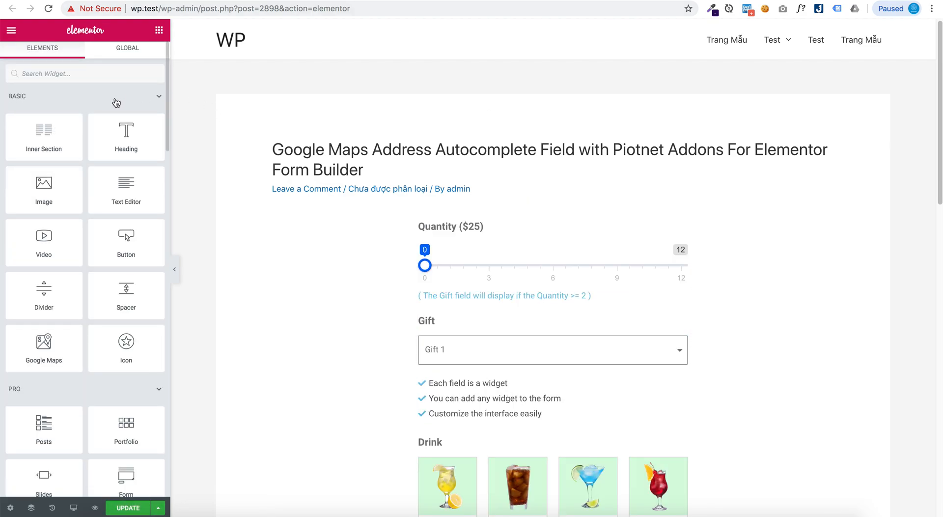
# Add a PAFE Field widget with Form ID 'form-order' and Field ID 'address'
pyautogui.scroll(-3)
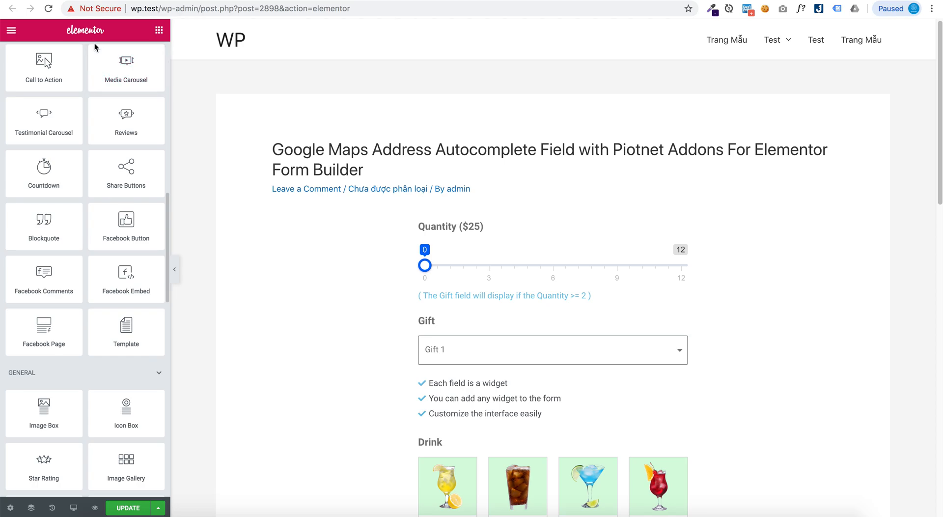
pyautogui.scroll(-3)
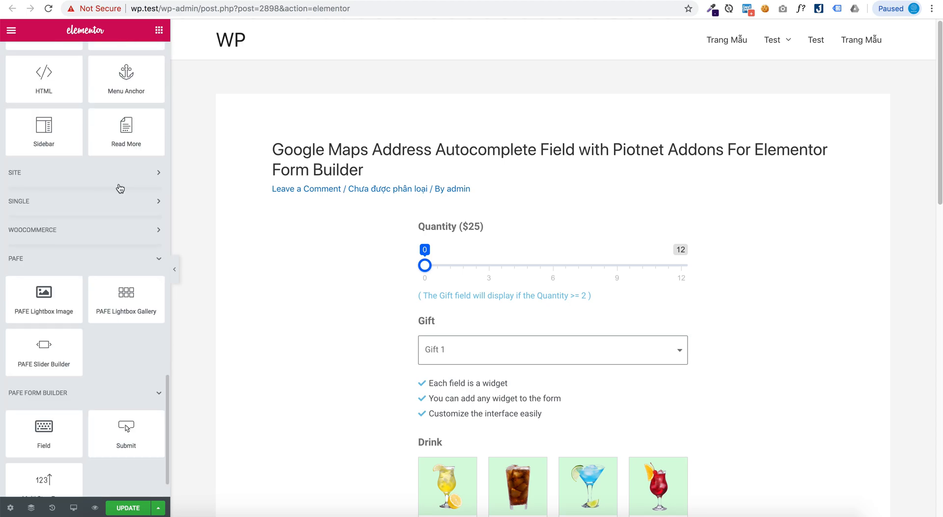
pyautogui.scroll(-3)
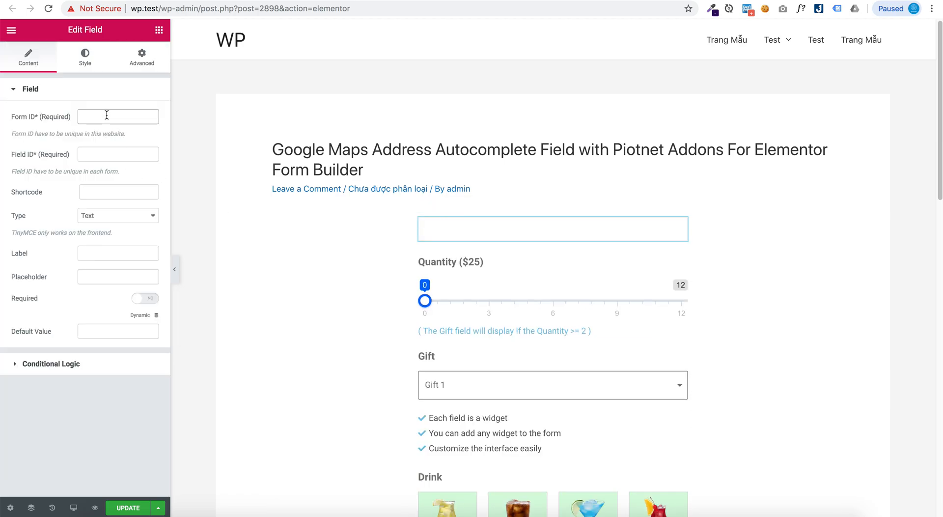
pyautogui.write('form')
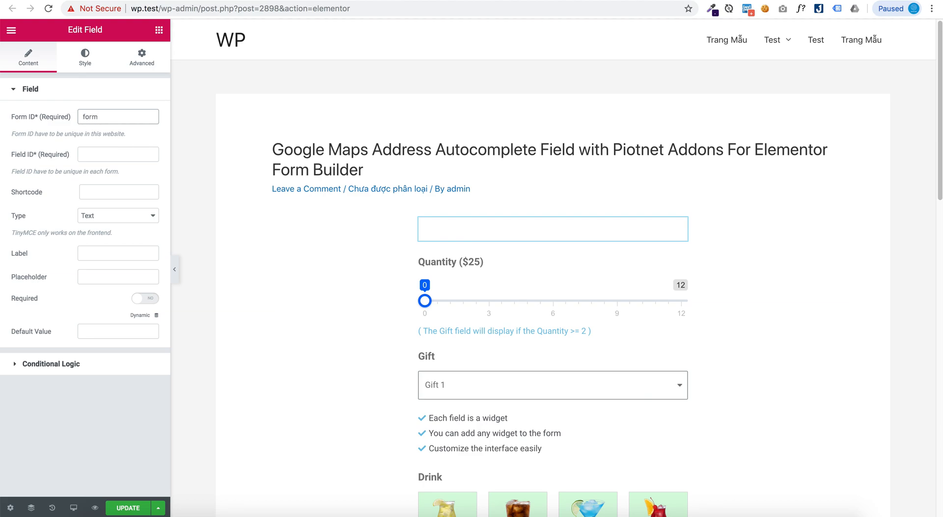
pyautogui.write('-order')
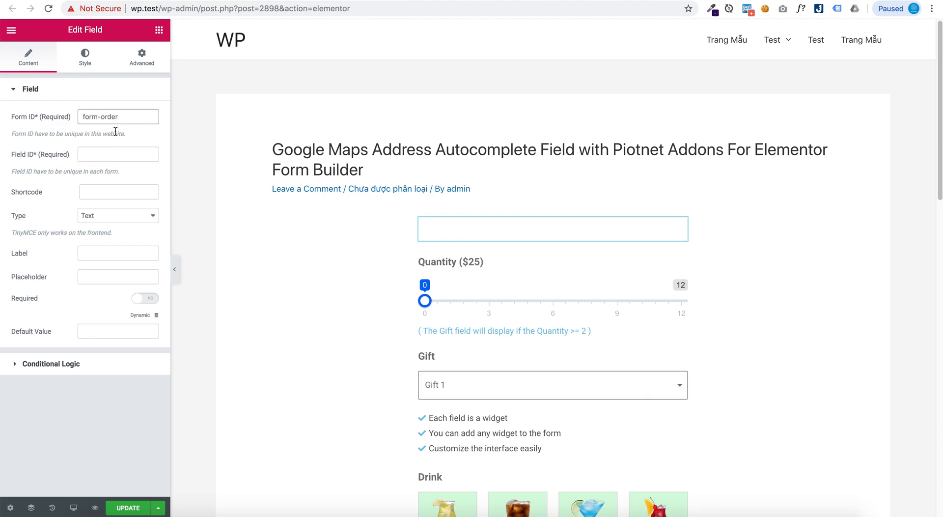
pyautogui.write('address')
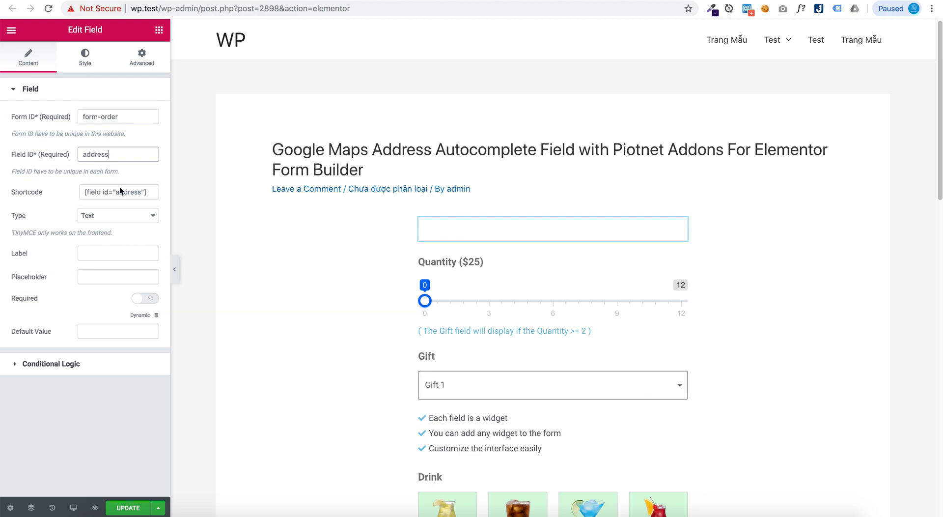
# Make the field type Address Autocomplete, labelled 'Address' with placeholder 'Enter your address'
pyautogui.click(118, 215)
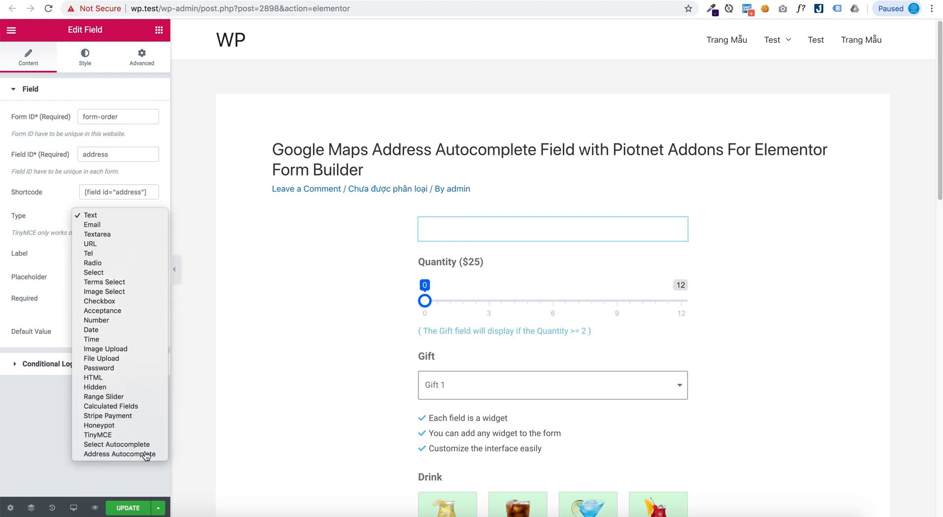
pyautogui.click(118, 454)
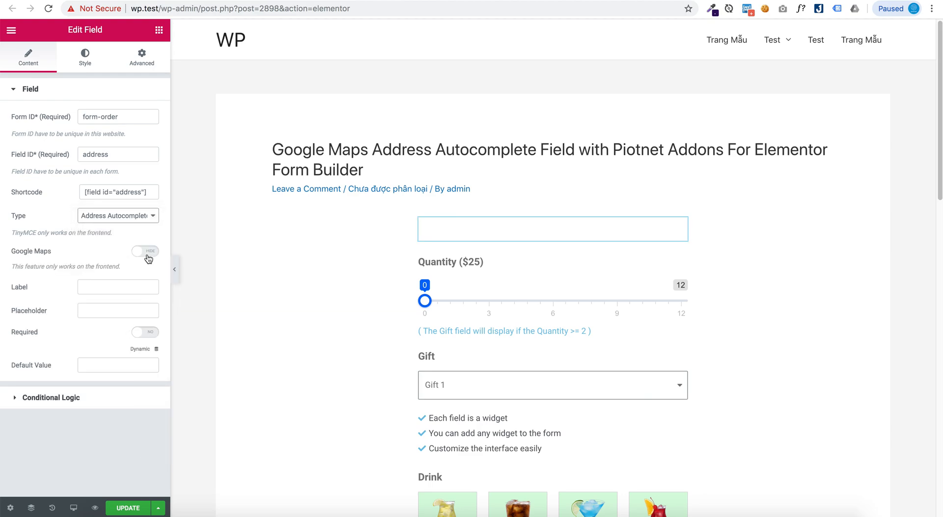
pyautogui.write('Ad')
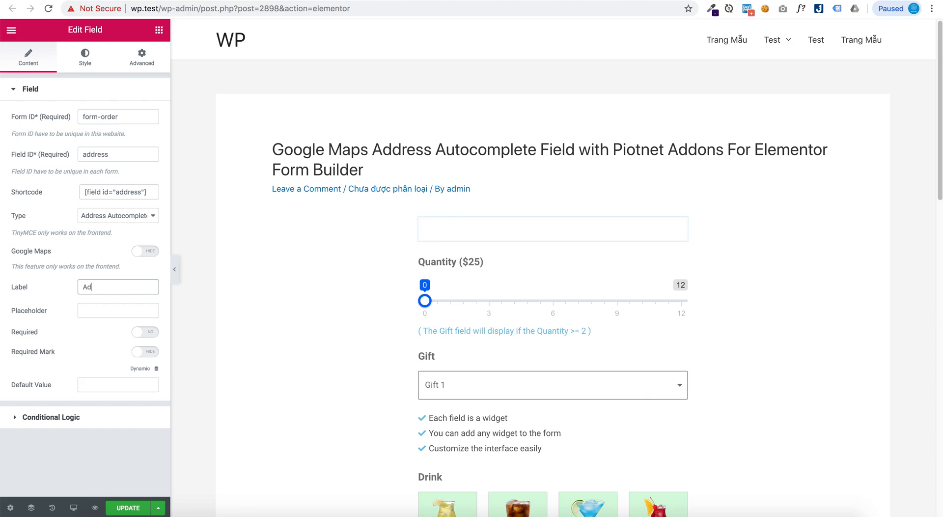
pyautogui.write('E')
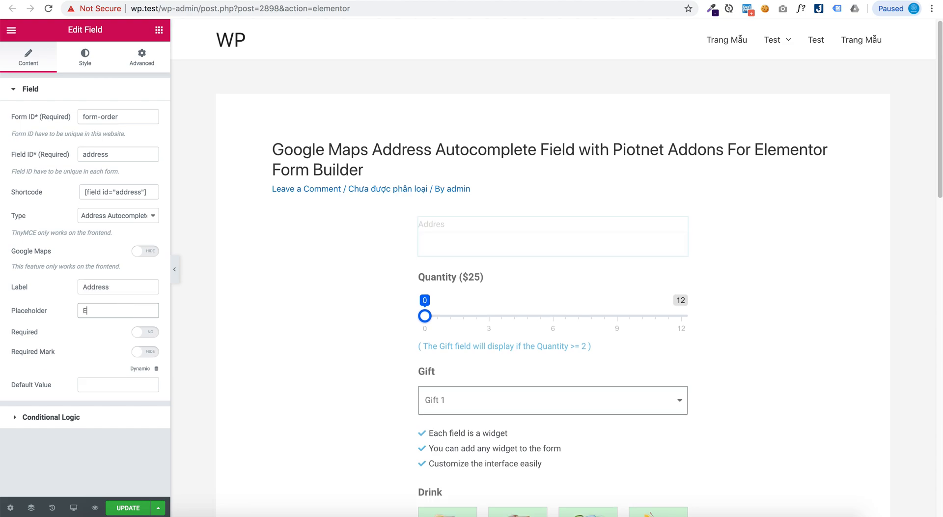
pyautogui.write('nter you')
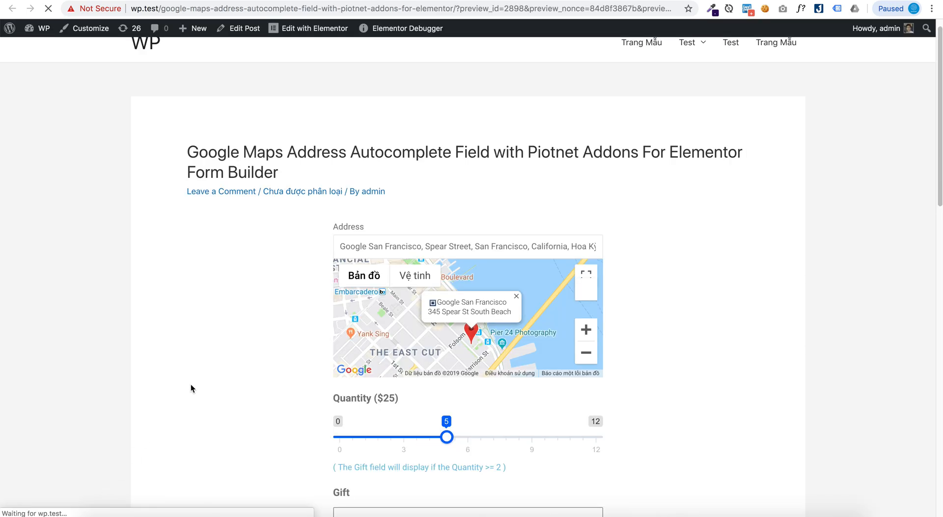
# Fill the previewed Address field with 'google sa' and pick the Google San Francisco suggestion
pyautogui.write('g')
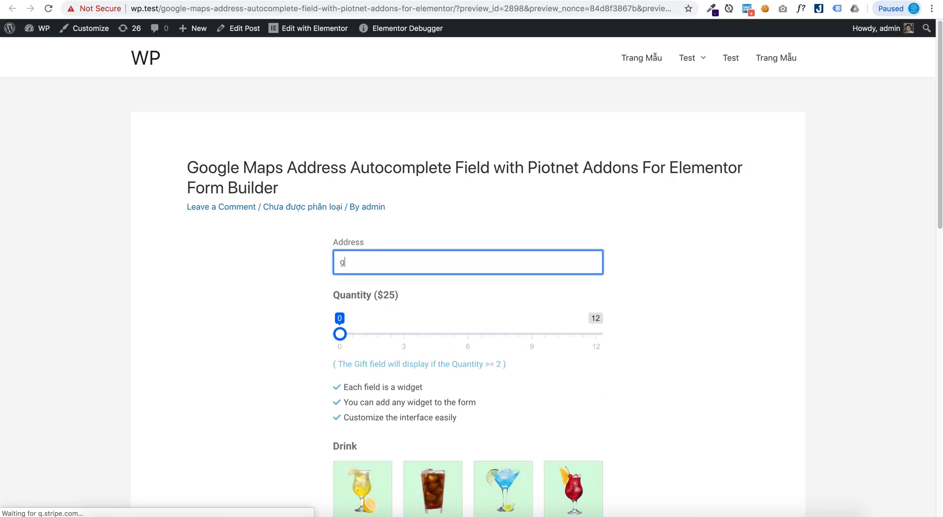
pyautogui.write('oogle sa')
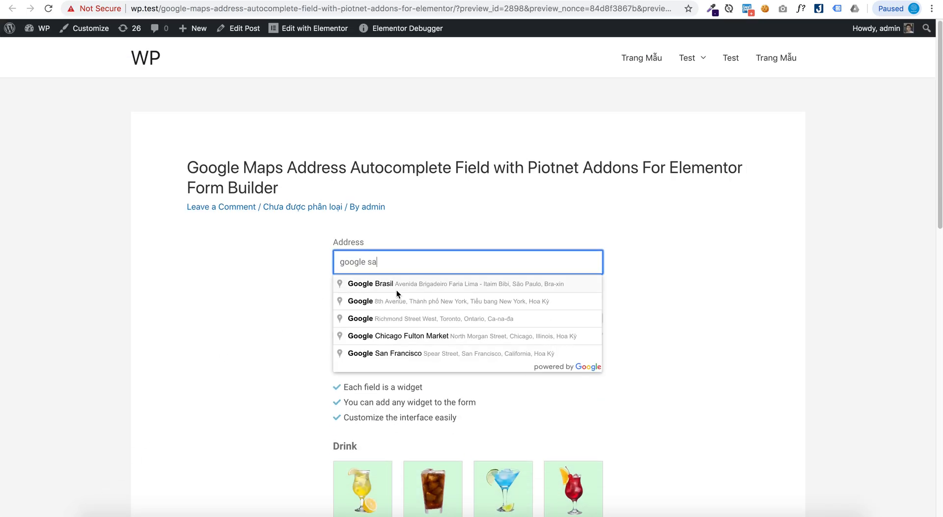
pyautogui.click(385, 353)
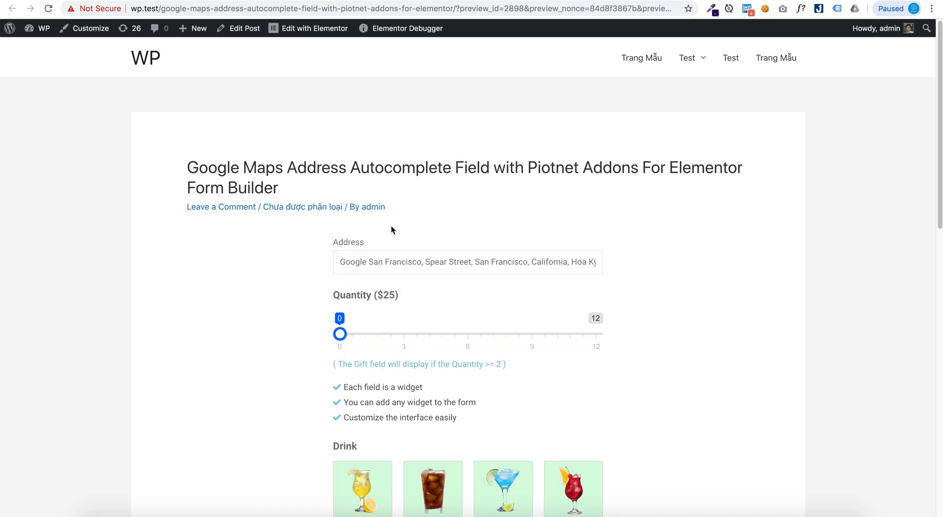
pyautogui.click(314, 28)
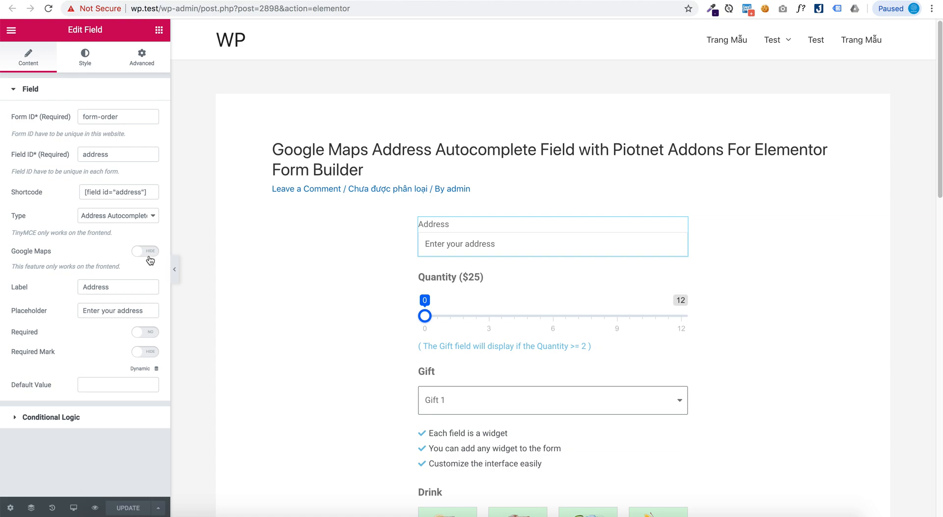
# Turn the field's Google Map to Show and set its height to about 173
pyautogui.click(145, 251)
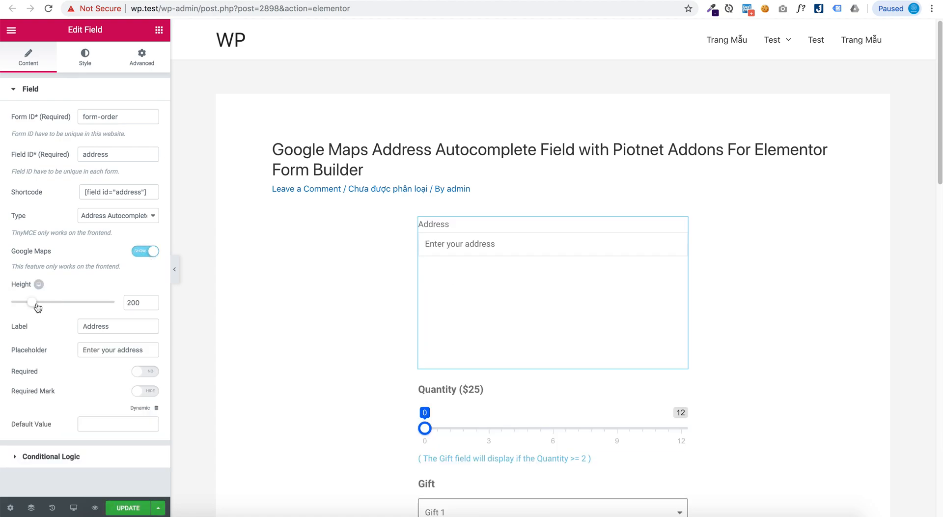
pyautogui.moveTo(33, 302); pyautogui.dragTo(32, 303)
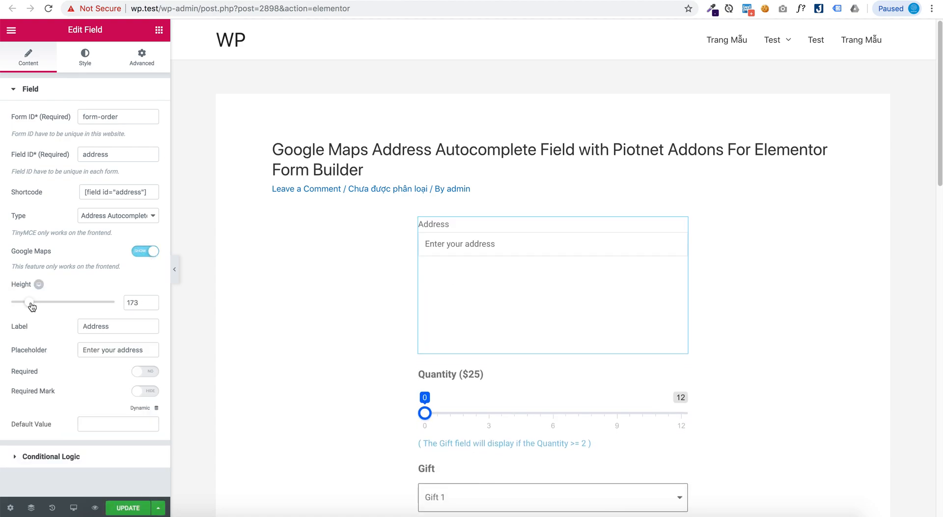
pyautogui.moveTo(20, 302); pyautogui.dragTo(31, 301)
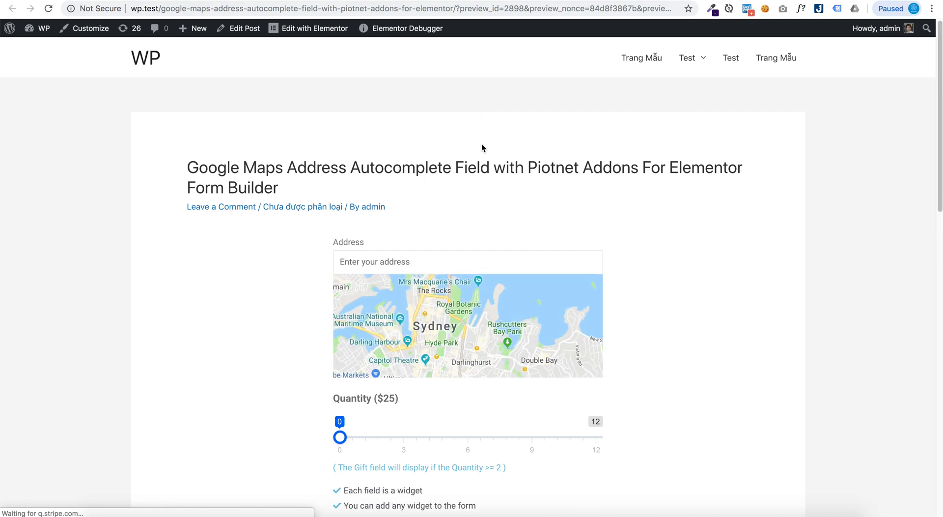
# Choose Google San Francisco in the preview Address field and pan the map around its pin
pyautogui.write('goo')
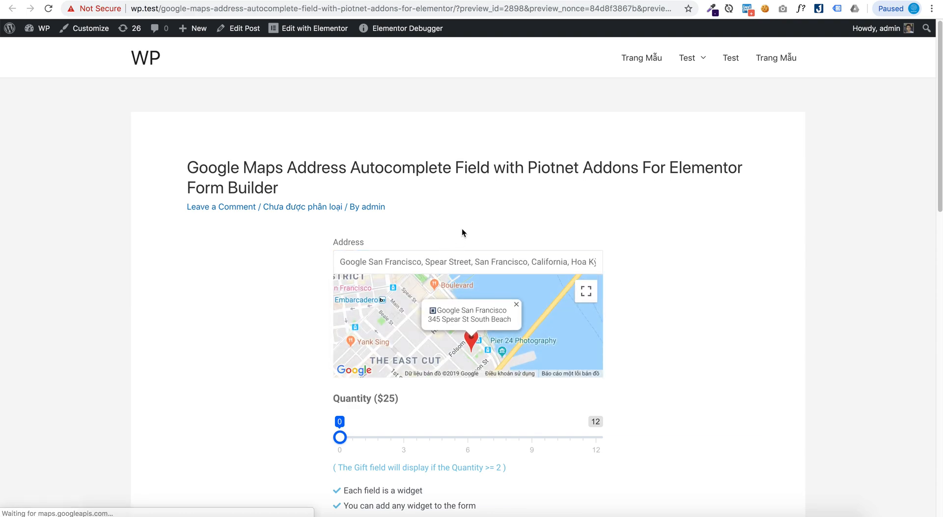
pyautogui.moveTo(340, 437); pyautogui.dragTo(403, 413)
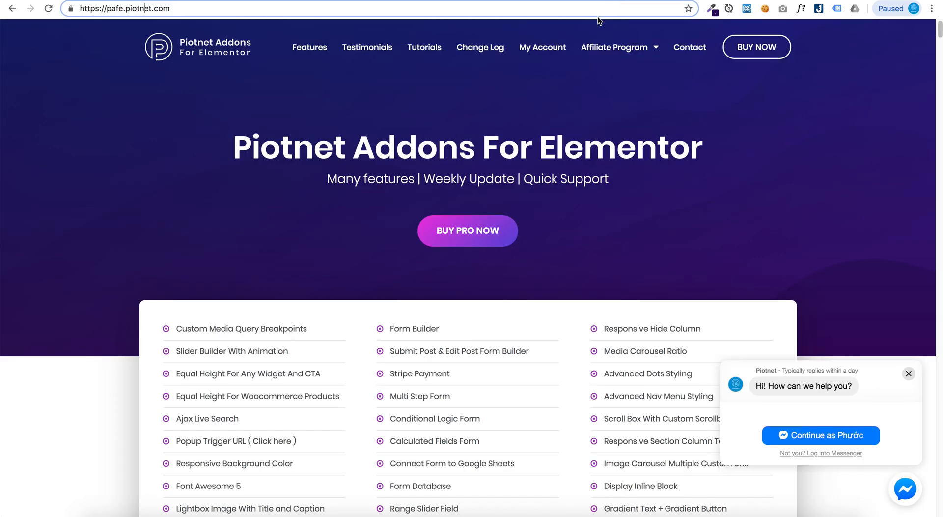
pyautogui.moveTo(244, 73)
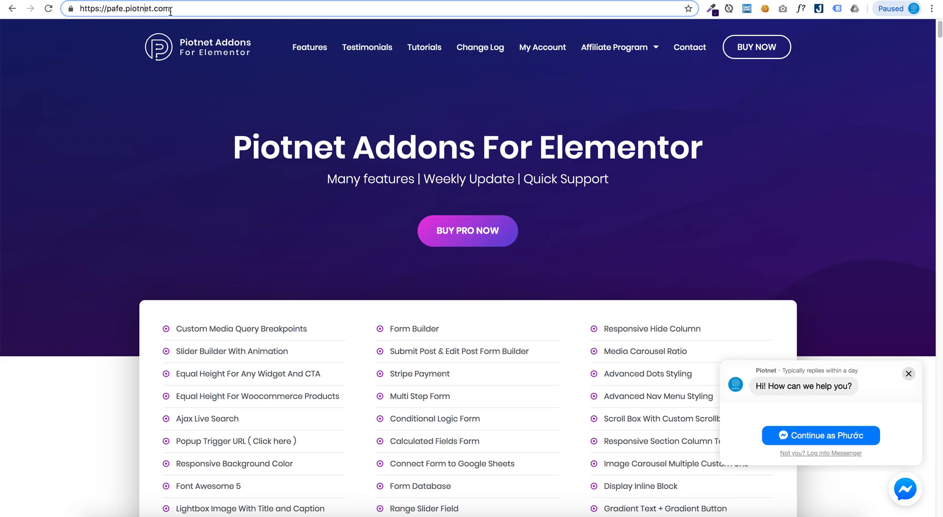
# Scroll the Piotnet Addons For Elementor homepage to its feature list
pyautogui.scroll(-3)
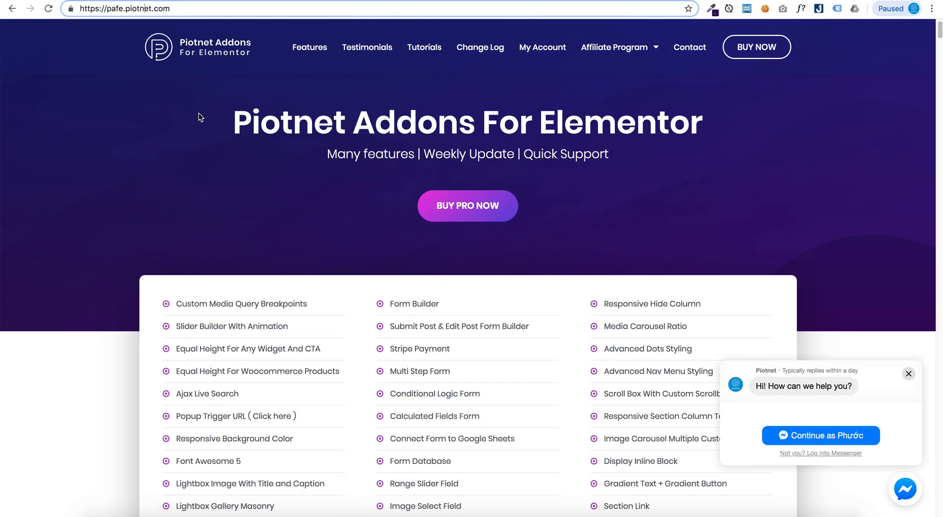